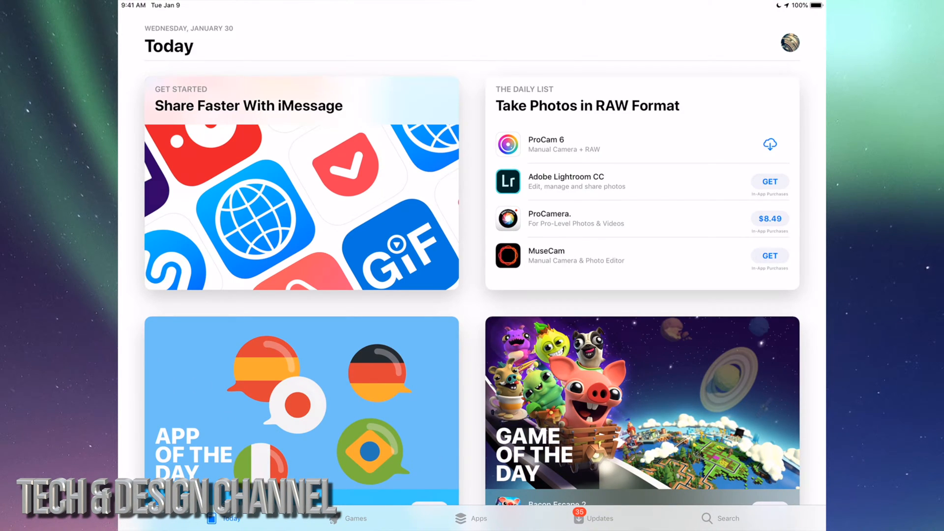
Show the Updates tab and scroll through all apps with pending updates.
{"action": "left_click", "coordinate": [593, 518]}
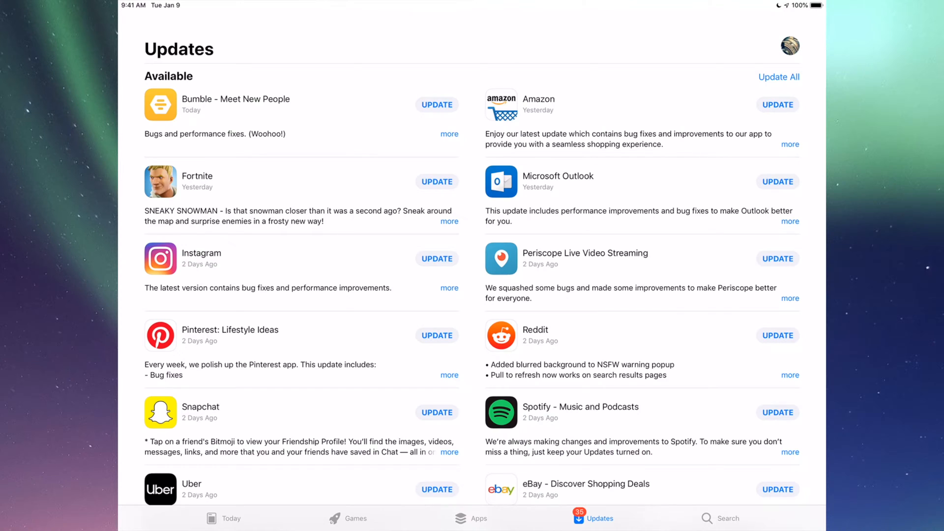
{"action": "scroll", "scroll_direction": "down", "scroll_amount": 3}
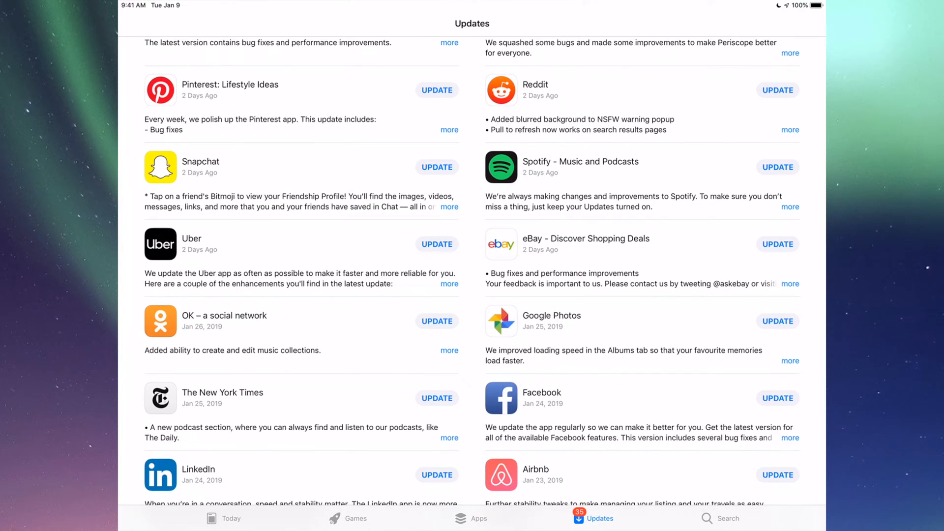
{"action": "scroll", "scroll_direction": "down", "scroll_amount": 3}
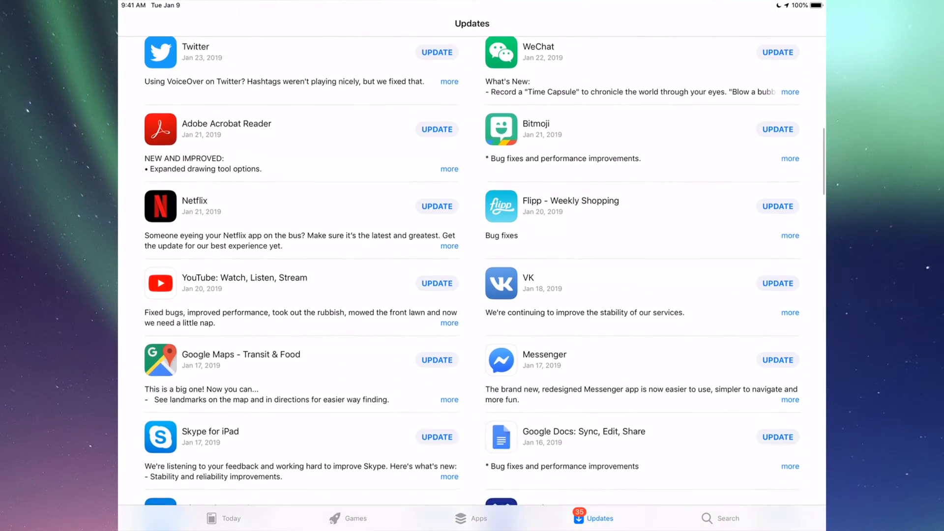
{"action": "scroll", "scroll_direction": "down", "scroll_amount": 3}
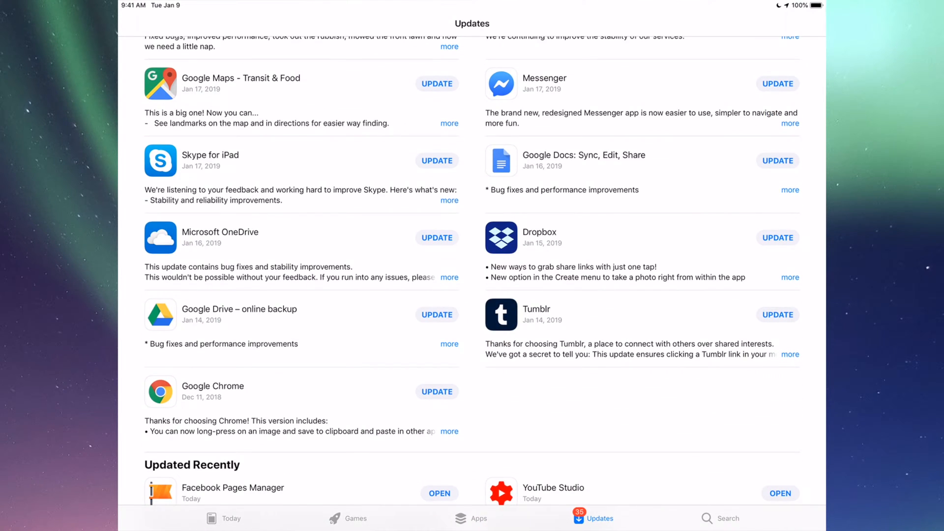
{"action": "scroll", "scroll_direction": "down", "scroll_amount": 3}
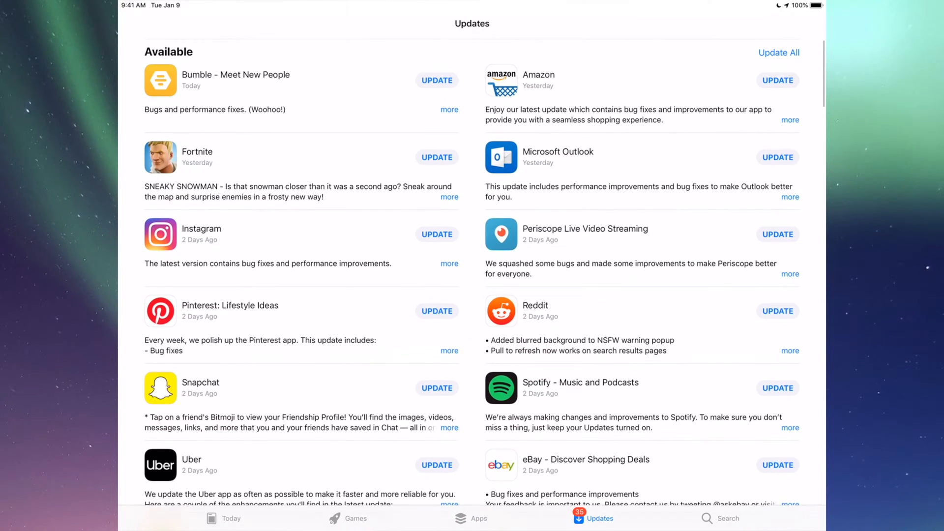
{"action": "scroll", "scroll_direction": "down", "scroll_amount": 3}
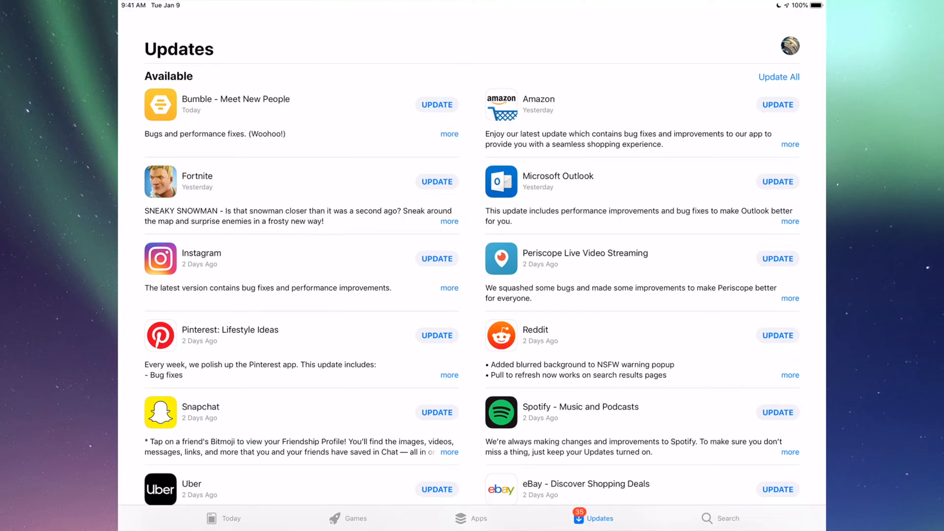
Search the App Store for Fortnite and start its update from the result.
{"action": "left_click", "coordinate": [727, 518]}
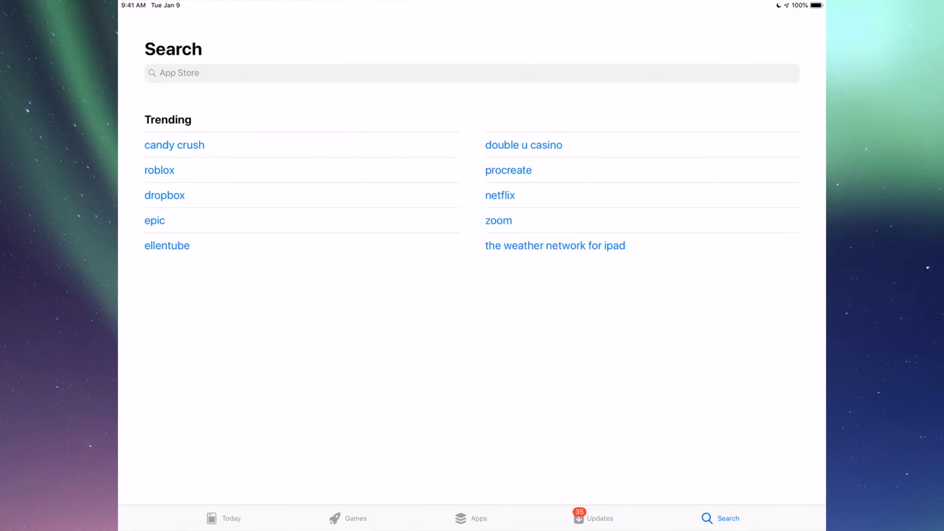
{"action": "left_click", "coordinate": [471, 73]}
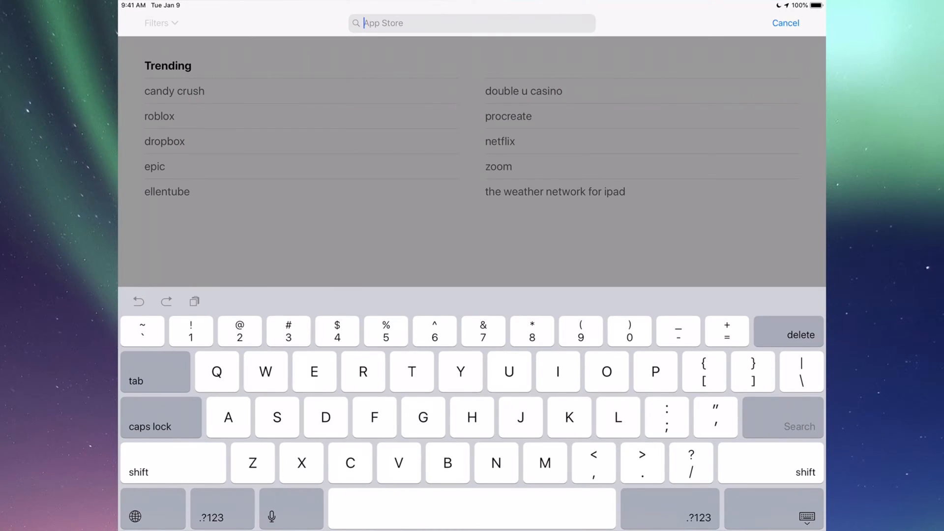
{"action": "type", "text": "Fortnite"}
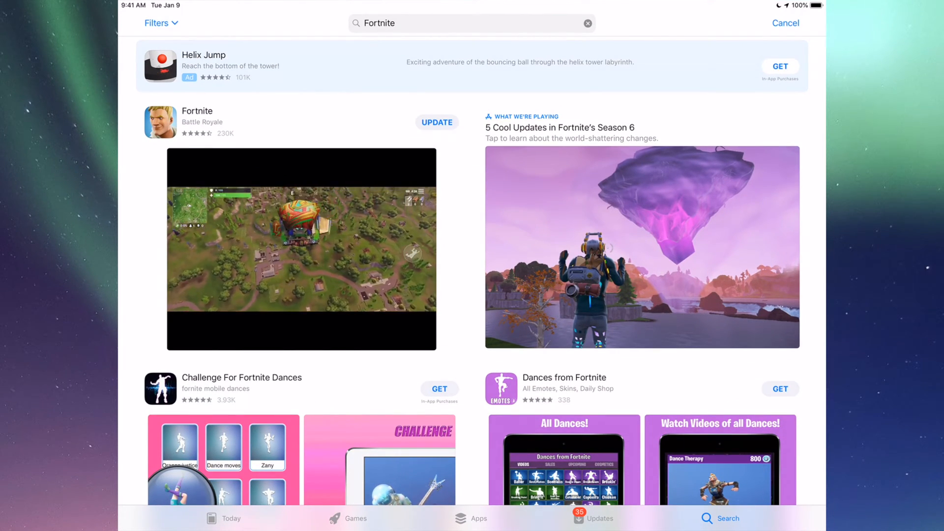
{"action": "left_click", "coordinate": [437, 123]}
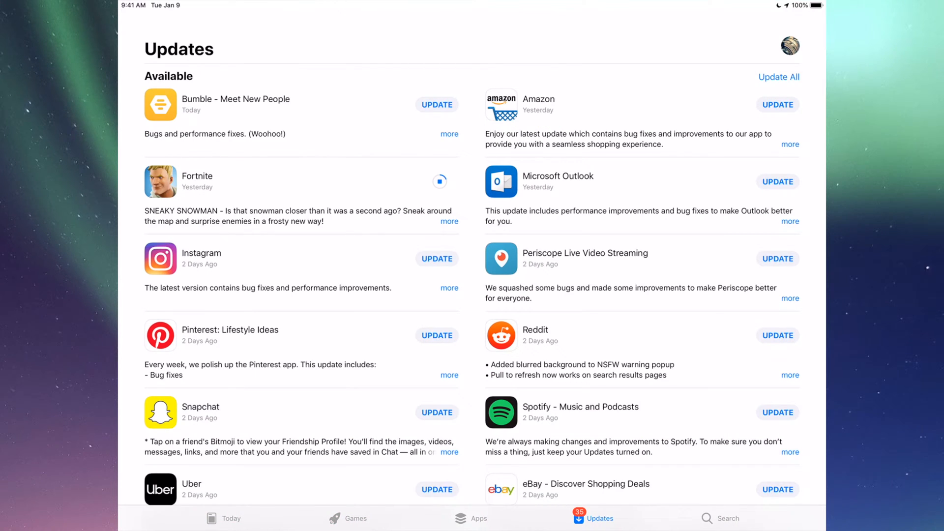
Search for Instagram, start its update, and return to the Home Screen.
{"action": "left_click", "coordinate": [728, 518]}
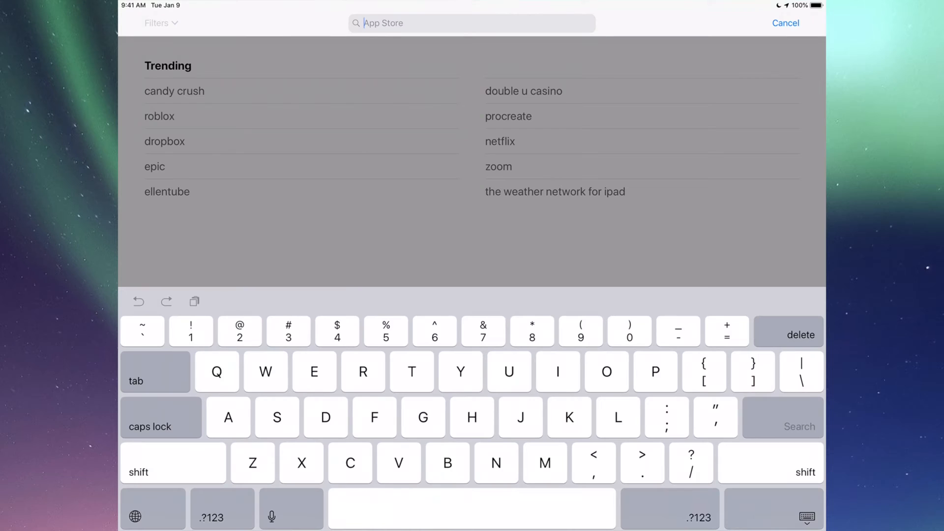
{"action": "type", "text": "Instagram"}
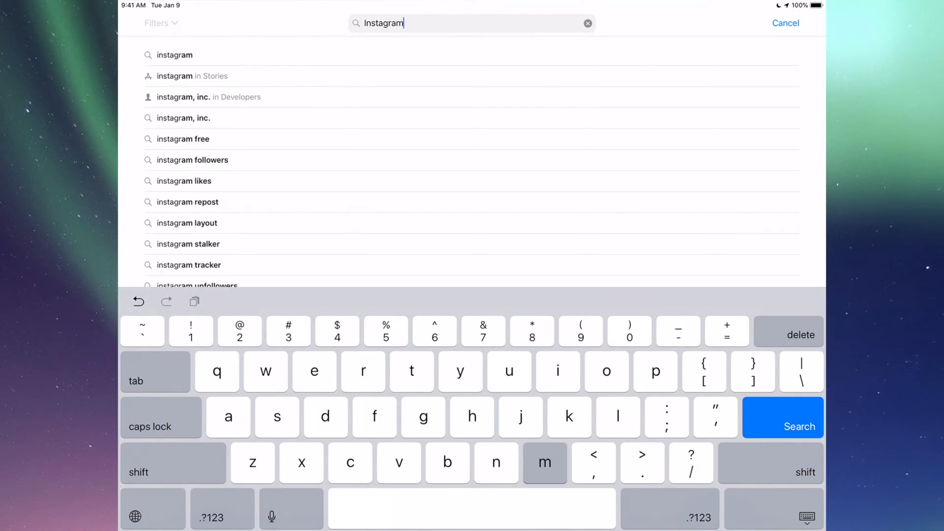
{"action": "left_click", "coordinate": [782, 418]}
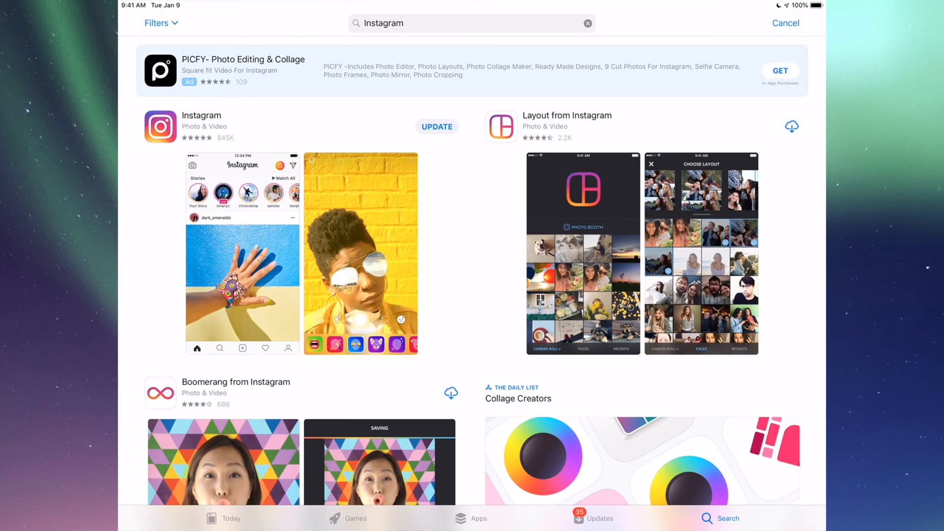
{"action": "left_click", "coordinate": [437, 126]}
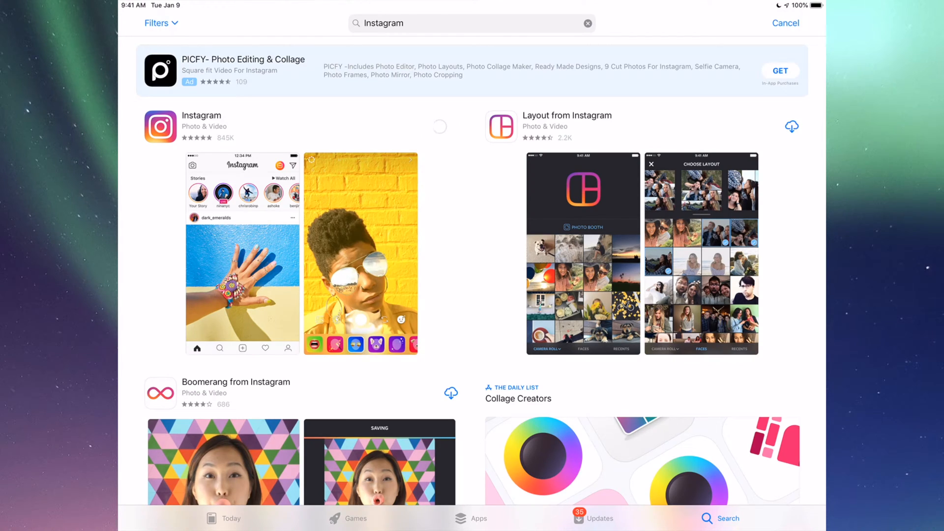
{"action": "left_click", "coordinate": [440, 127]}
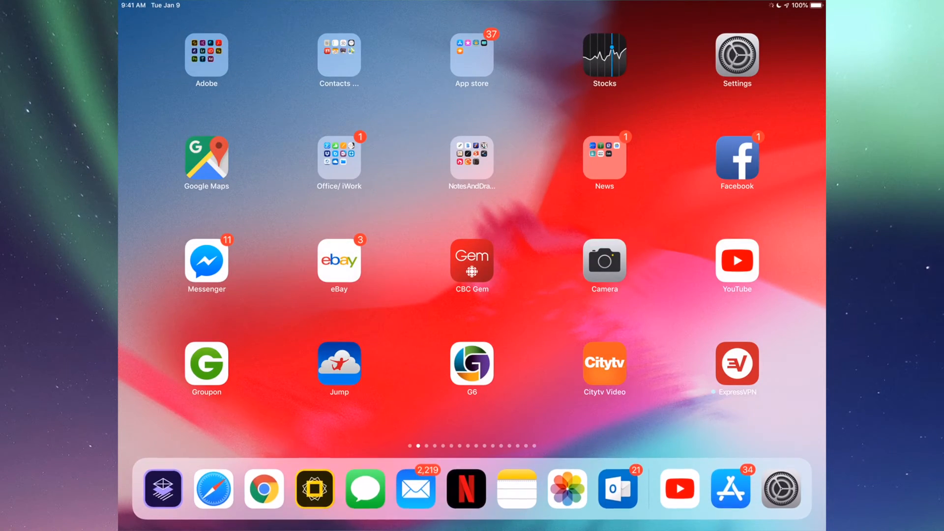
Confirm in Settings that iOS 12.1.3 is up to date, then go Home.
{"action": "left_click", "coordinate": [736, 56]}
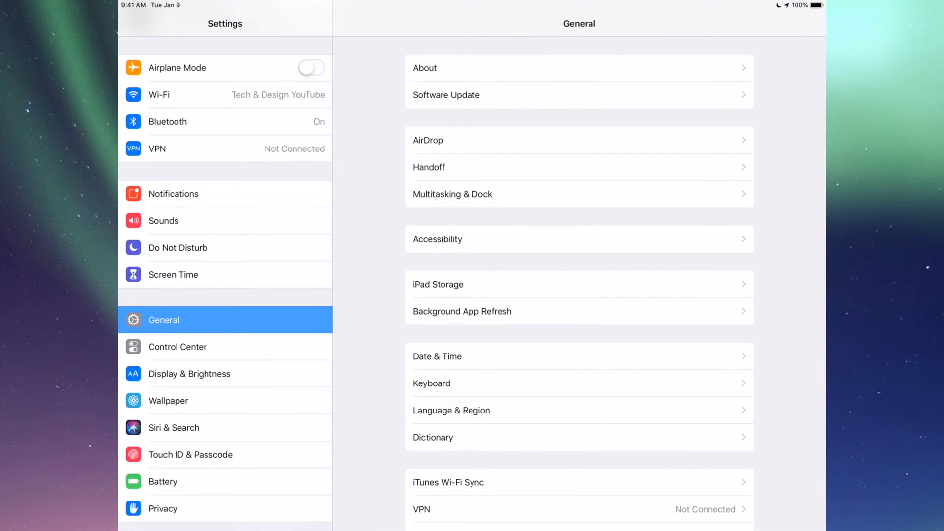
{"action": "scroll", "scroll_direction": "down", "scroll_amount": 3}
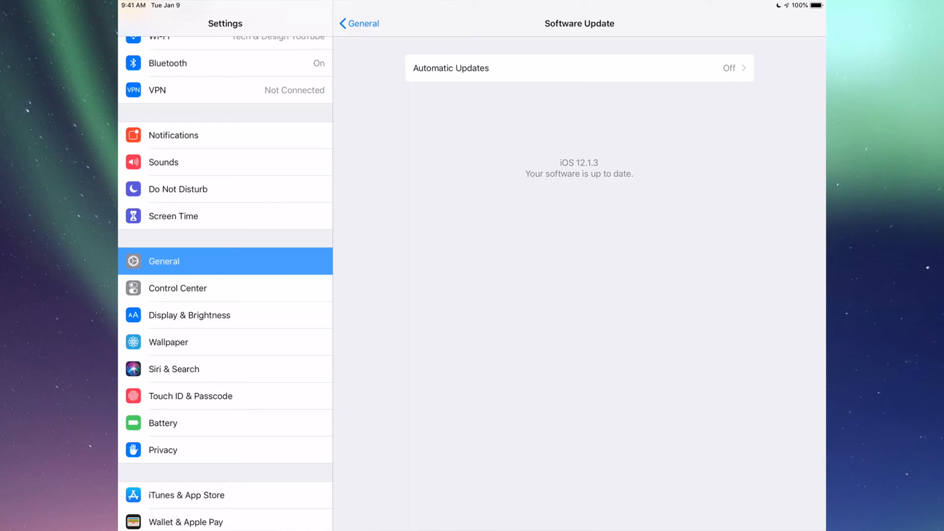
{"action": "key", "text": "home"}
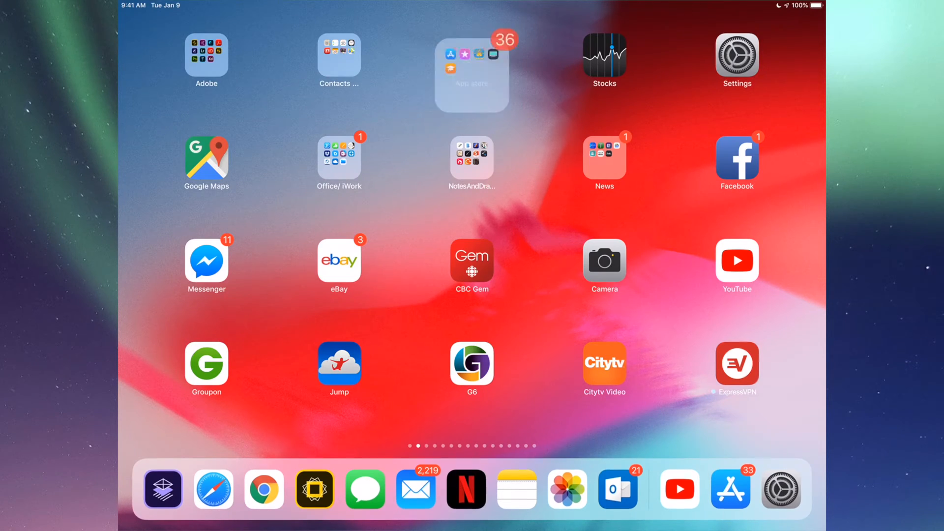
Dismiss the app switcher and reopen the App Store's Updates list.
{"action": "left_click", "coordinate": [729, 489]}
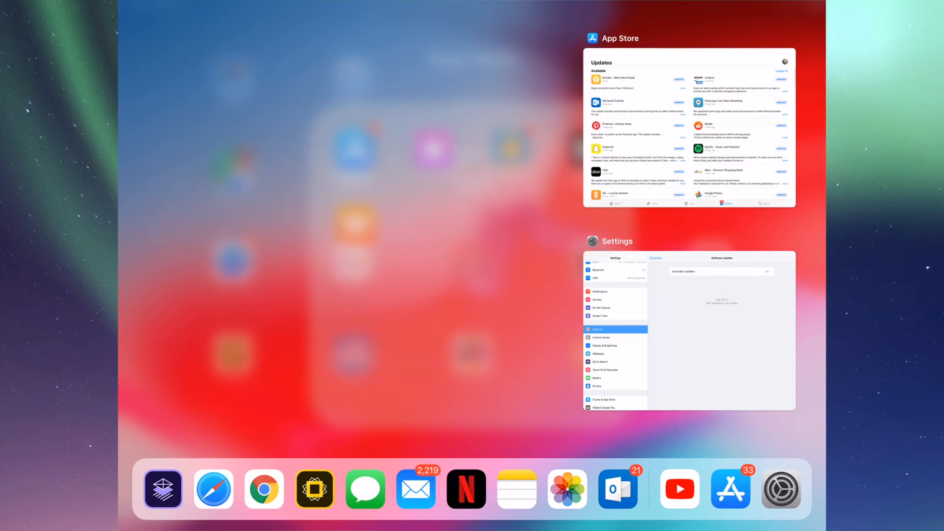
{"action": "left_click", "coordinate": [689, 330]}
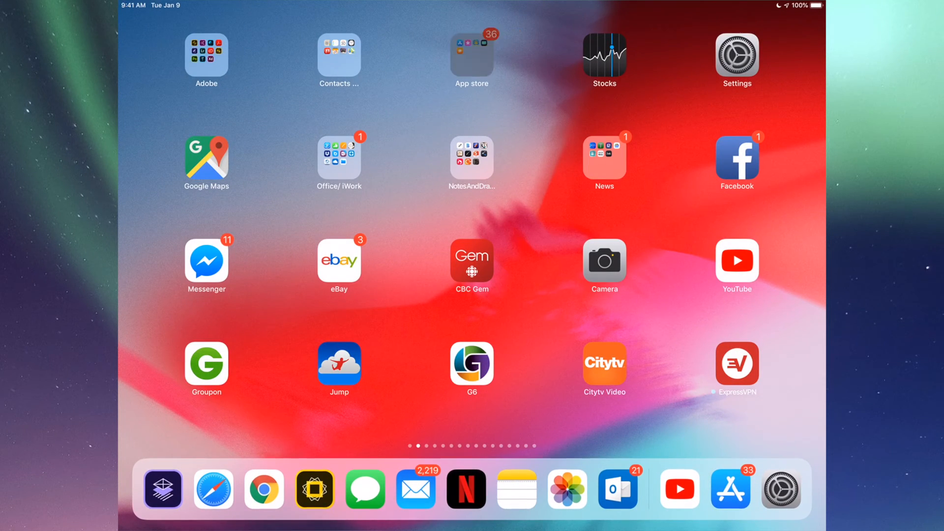
{"action": "left_click", "coordinate": [471, 54]}
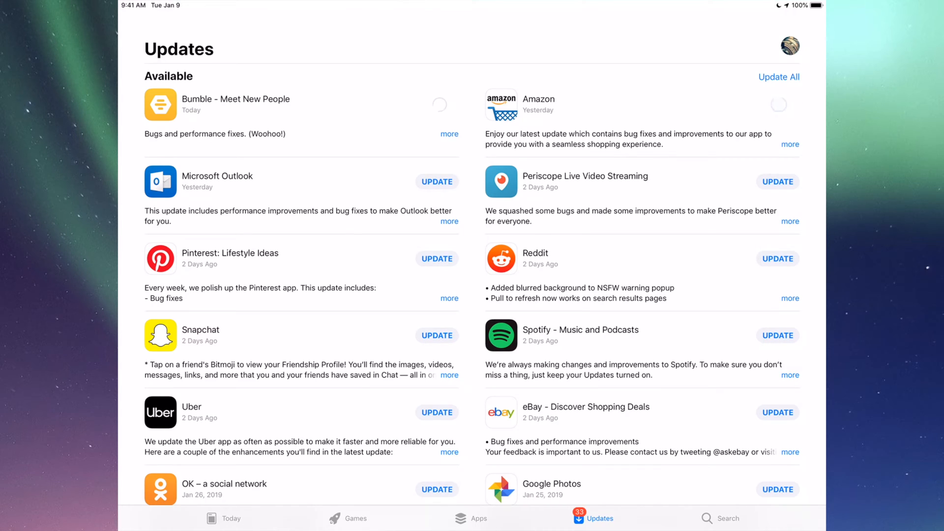
Start Update All and scroll down the Available updates list.
{"action": "left_click", "coordinate": [437, 182]}
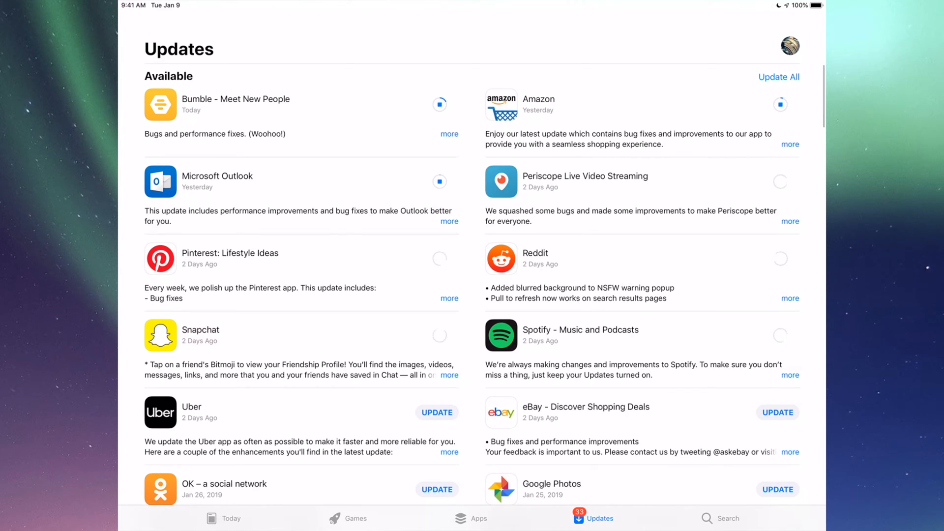
{"action": "scroll", "scroll_direction": "down", "scroll_amount": 3}
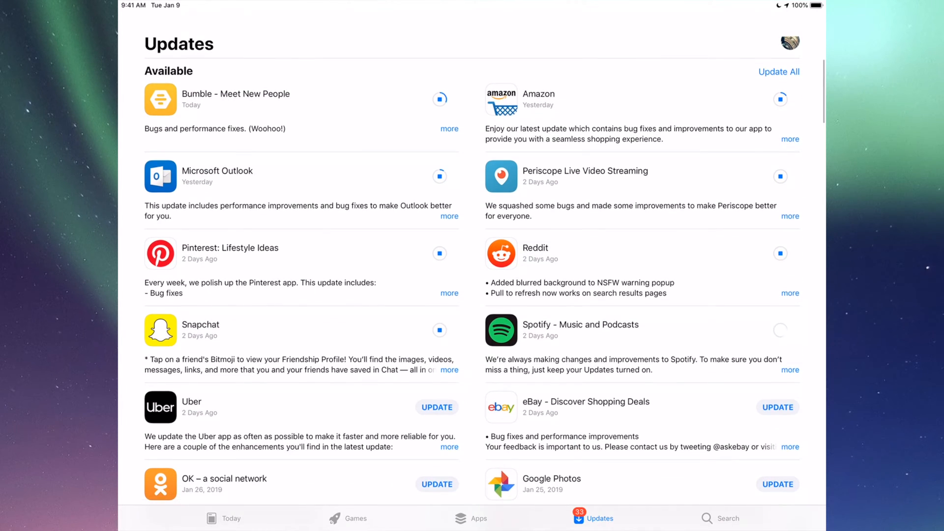
{"action": "scroll", "scroll_direction": "down", "scroll_amount": 3}
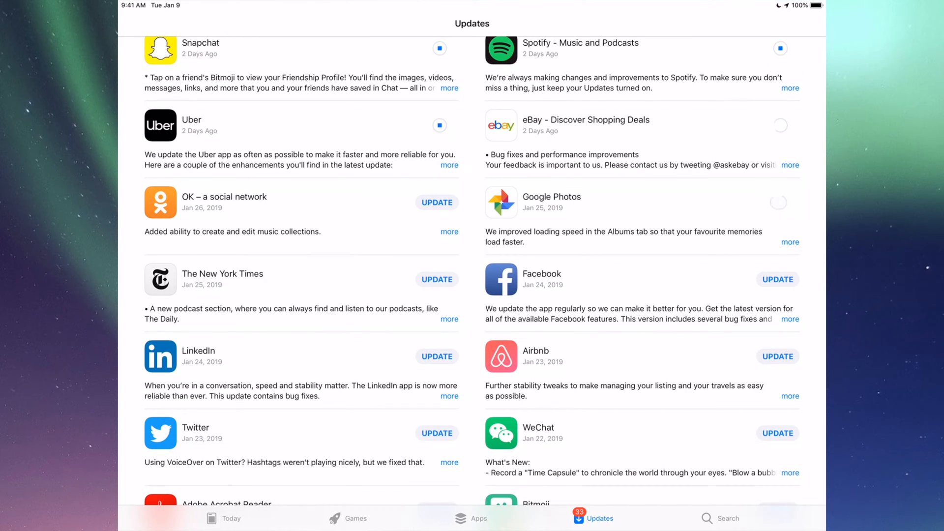
{"action": "scroll", "scroll_direction": "down", "scroll_amount": 3}
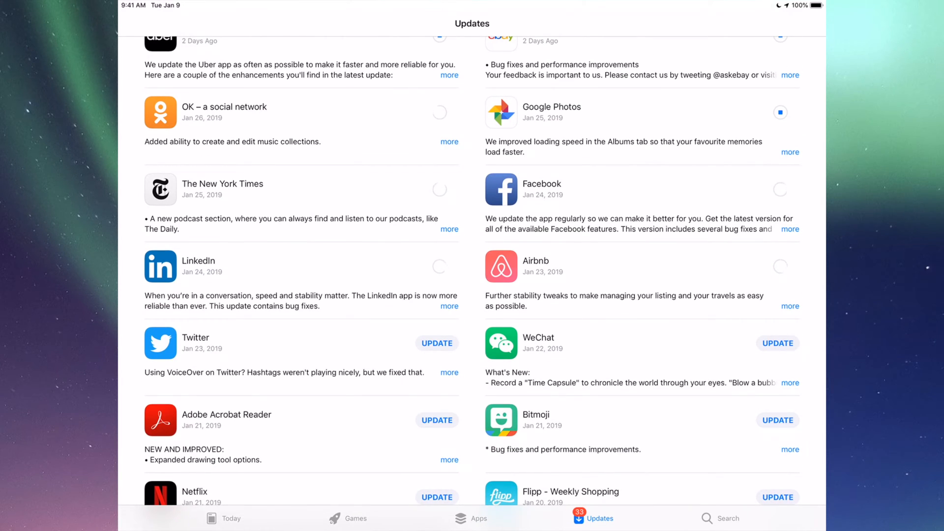
{"action": "scroll", "scroll_direction": "down", "scroll_amount": 3}
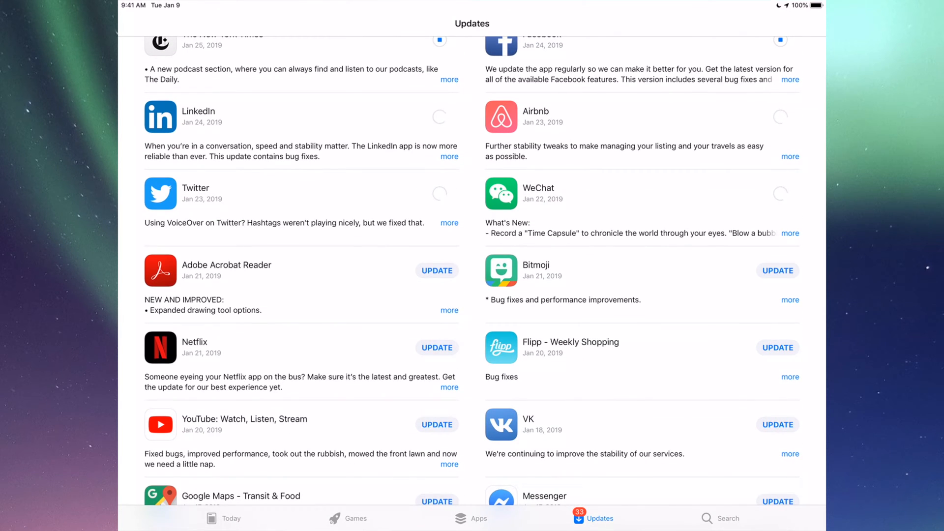
{"action": "scroll", "scroll_direction": "down", "scroll_amount": 3}
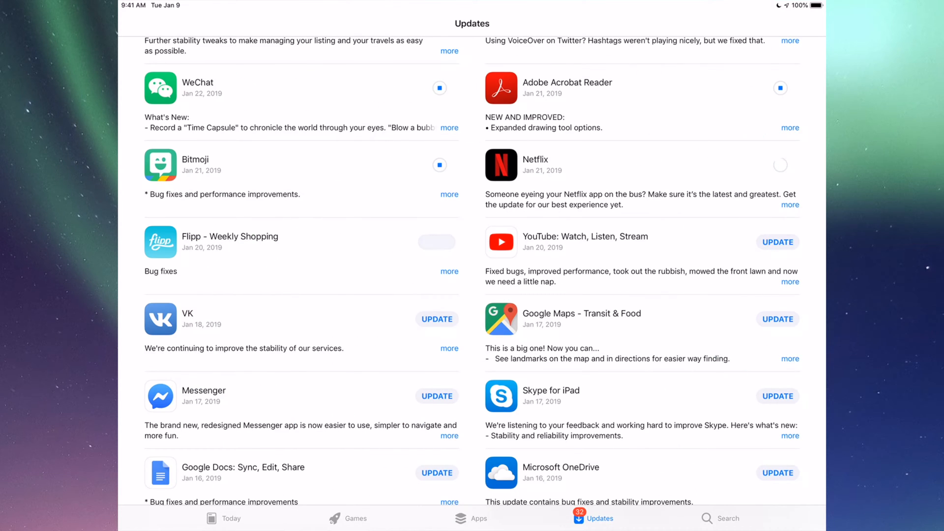
Start updates for remaining apps: Google Docs, OneDrive, Google Drive, Chrome and Tumblr.
{"action": "left_click", "coordinate": [436, 241]}
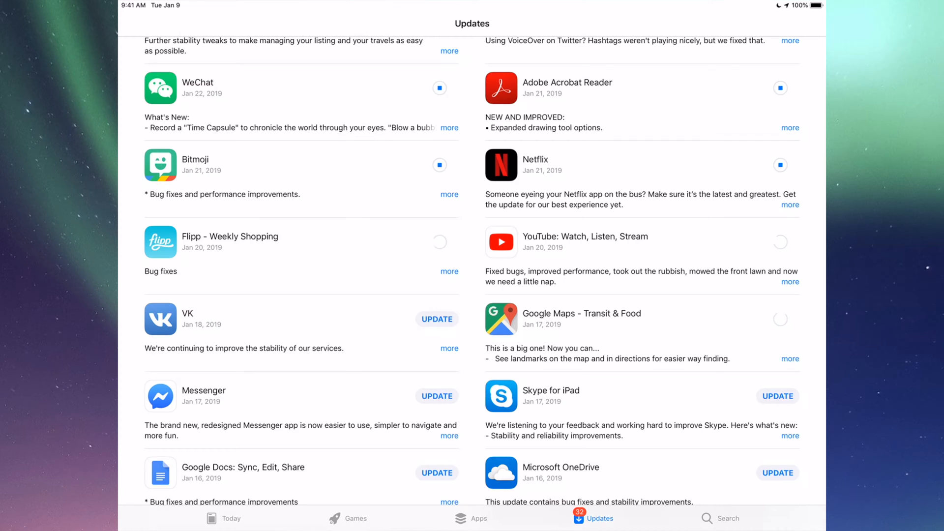
{"action": "scroll", "scroll_direction": "down", "scroll_amount": 3}
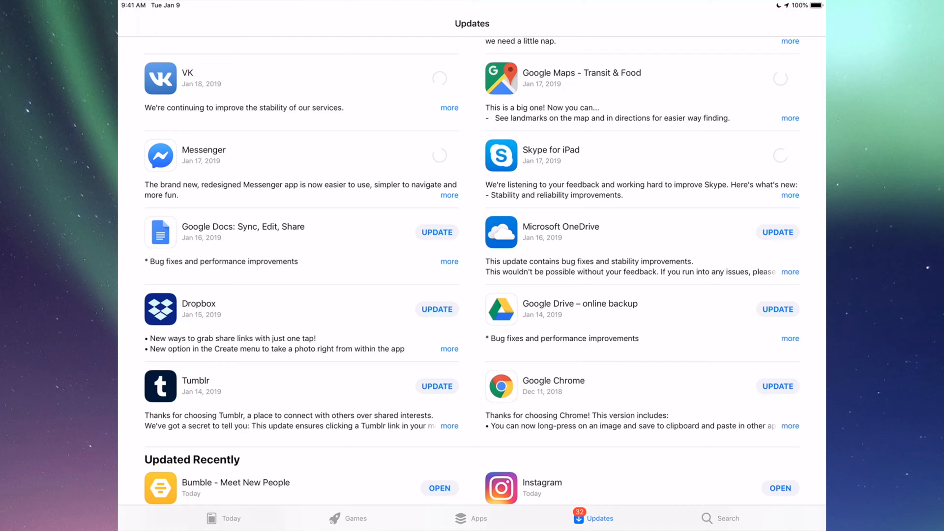
{"action": "left_click", "coordinate": [437, 232]}
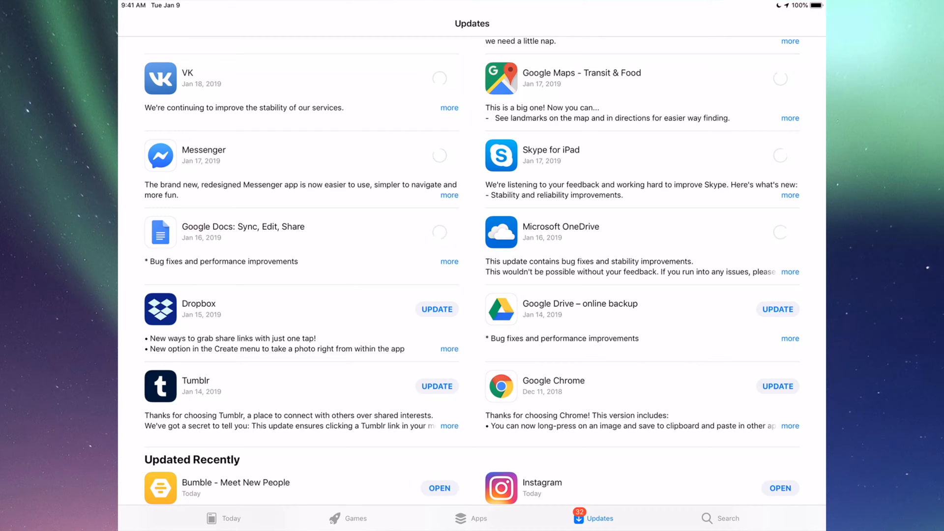
{"action": "scroll", "scroll_direction": "down", "scroll_amount": 3}
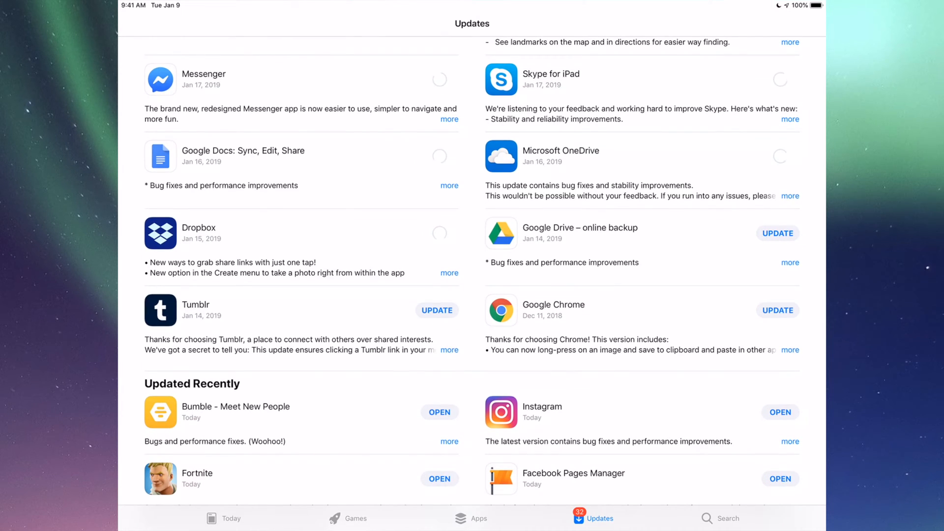
{"action": "left_click", "coordinate": [777, 310]}
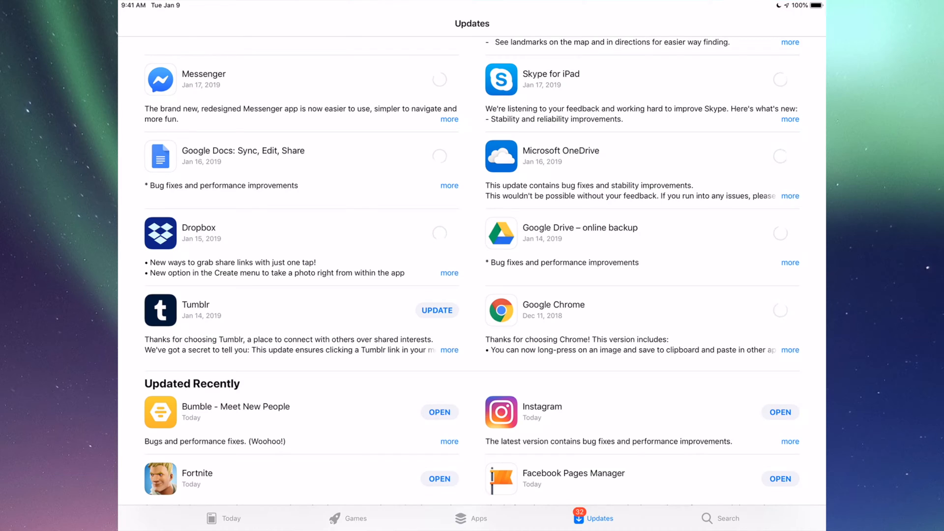
{"action": "left_click", "coordinate": [437, 311]}
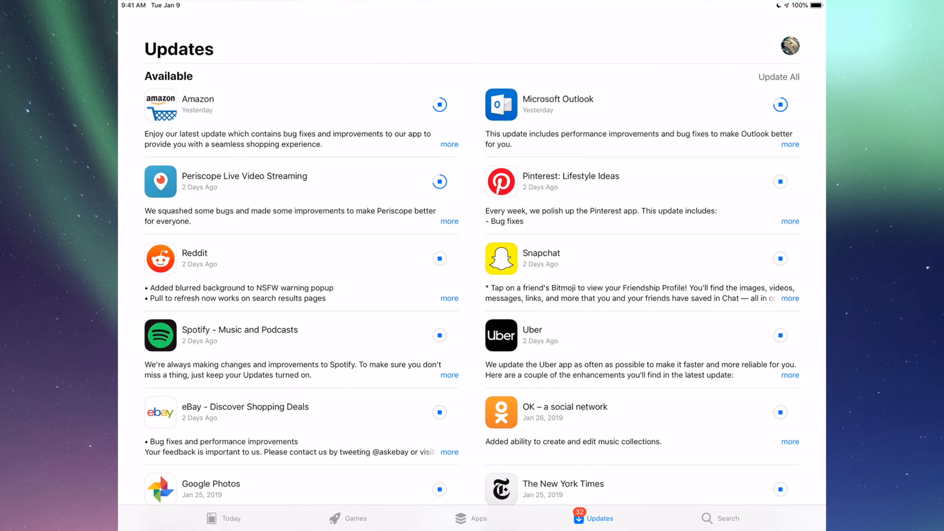
{"action": "scroll", "scroll_direction": "down", "scroll_amount": 3}
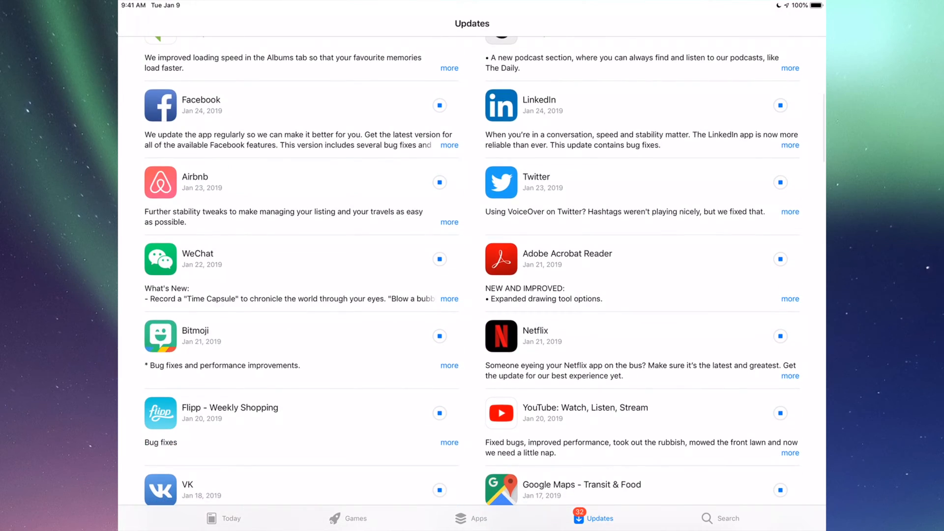
{"action": "scroll", "scroll_direction": "up", "scroll_amount": 3}
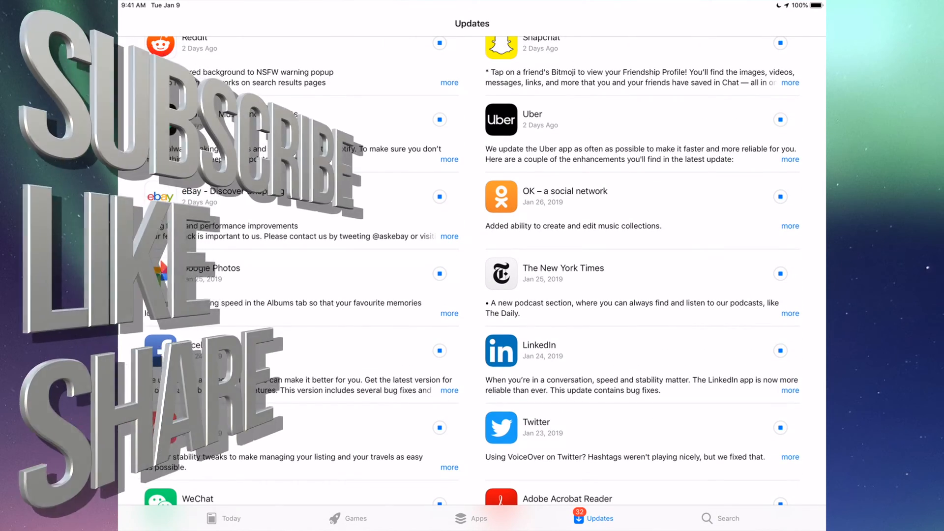
{"action": "scroll", "scroll_direction": "down", "scroll_amount": 3}
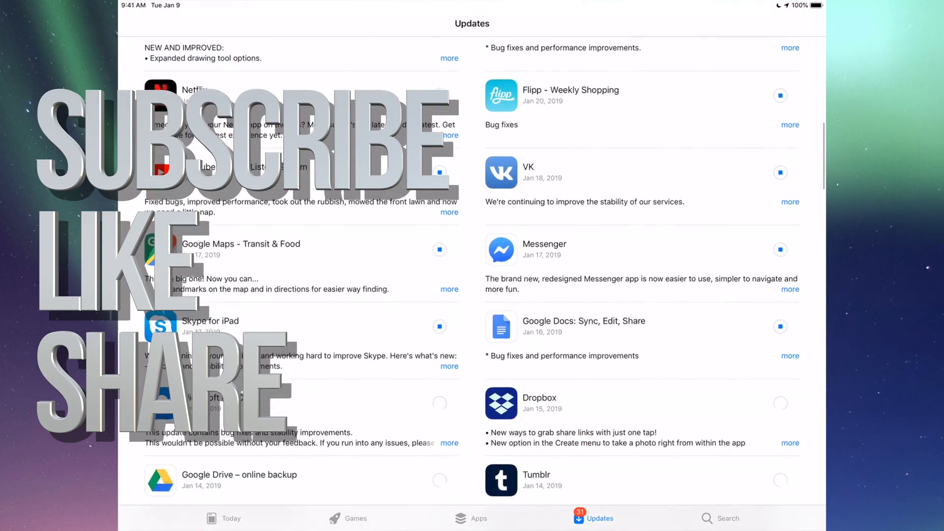
{"action": "scroll", "scroll_direction": "down", "scroll_amount": 3}
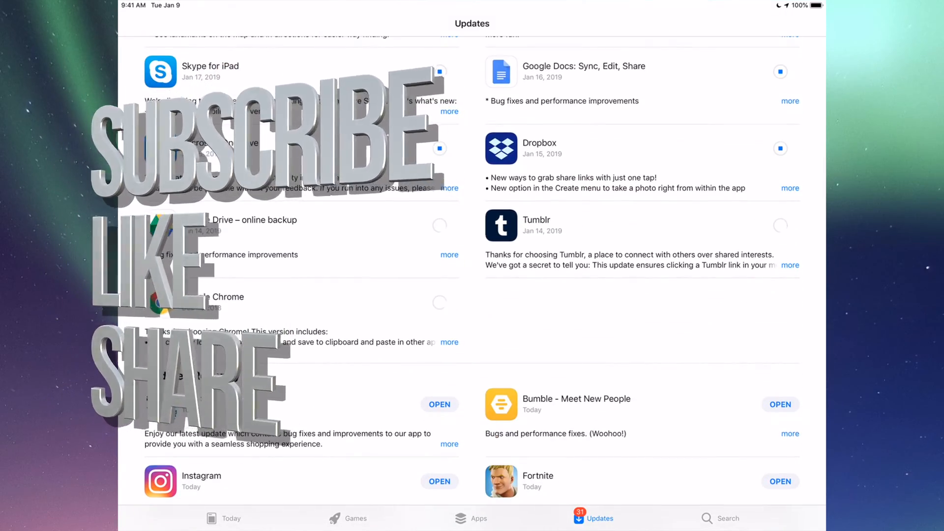